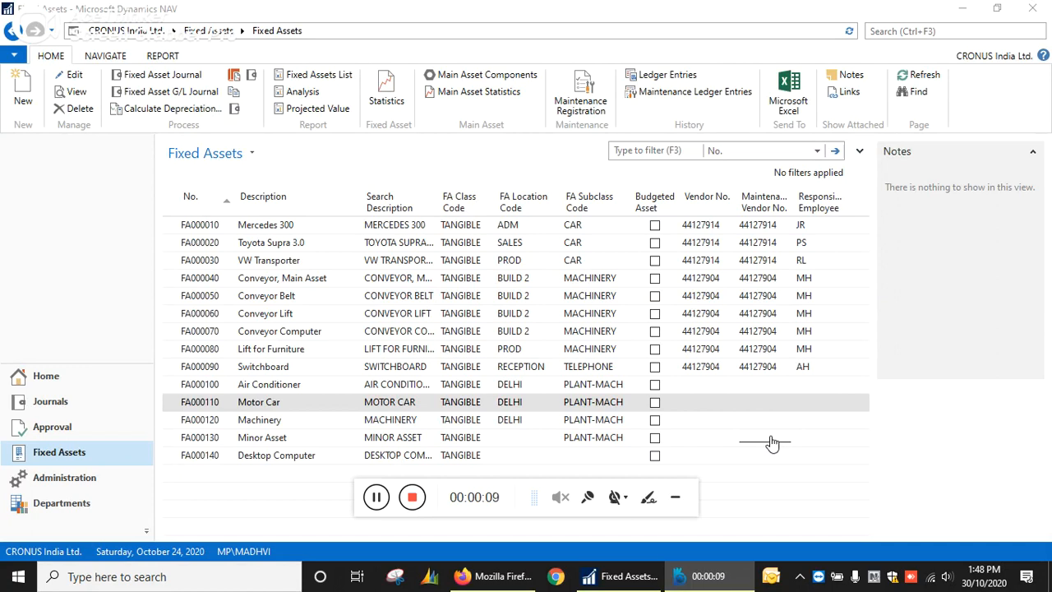
mouse_move(851, 187)
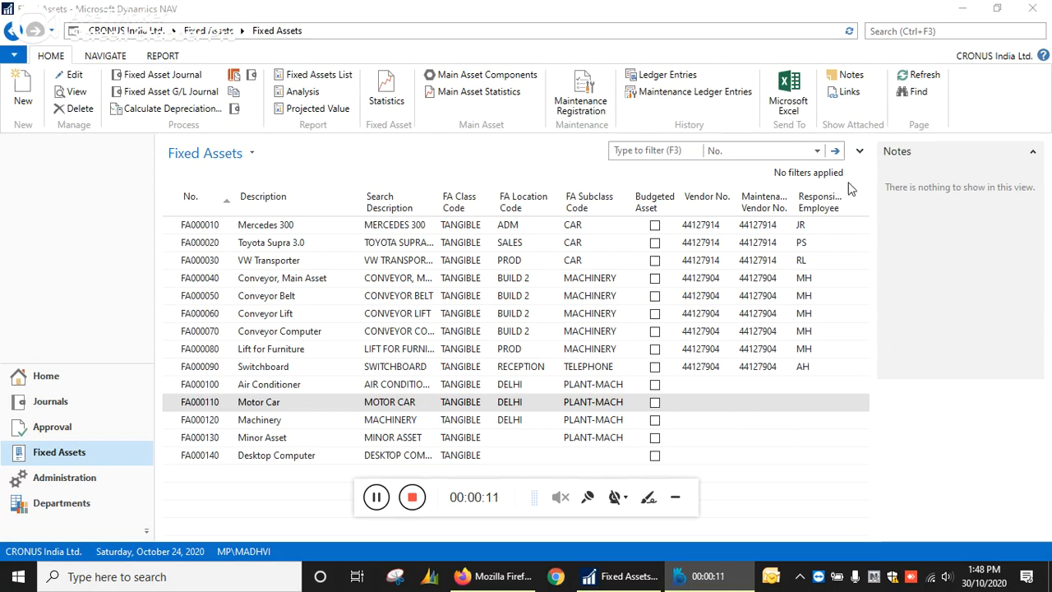
Search 'calc' and open the Calculate Depreciation request page
type("c")
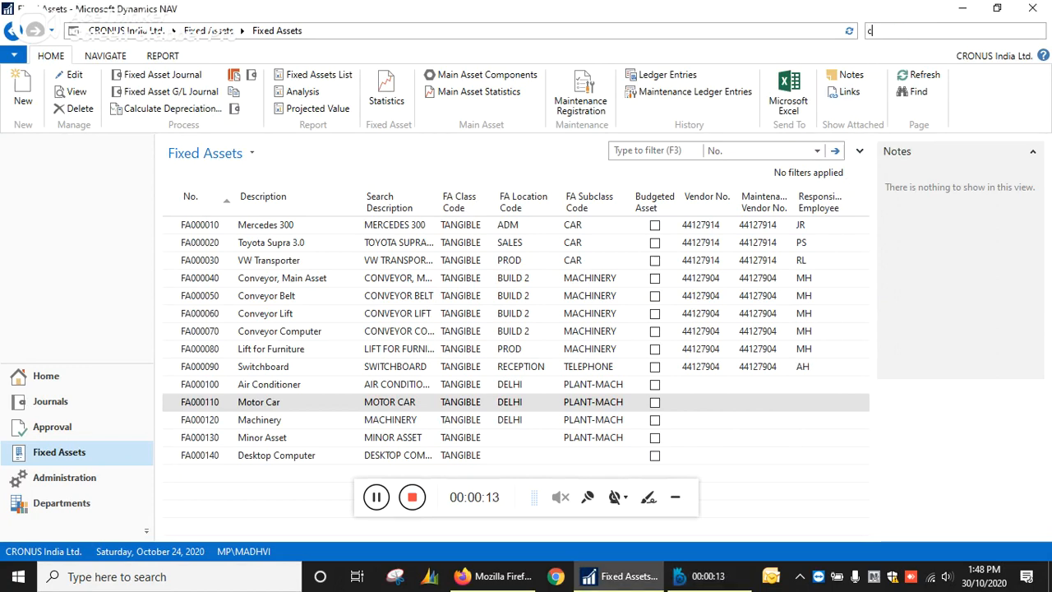
type("alc")
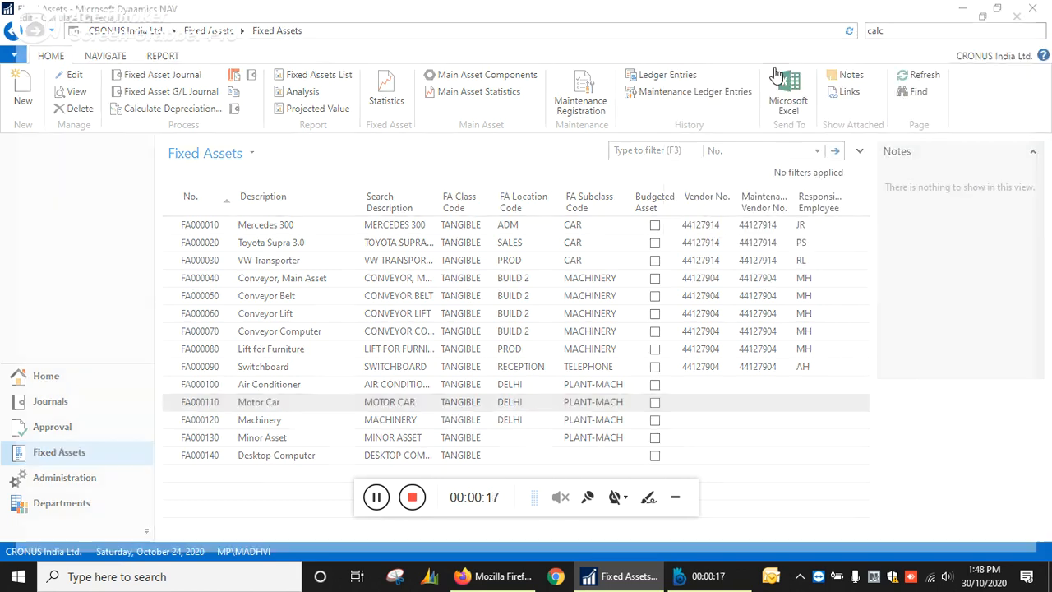
left_click(172, 108)
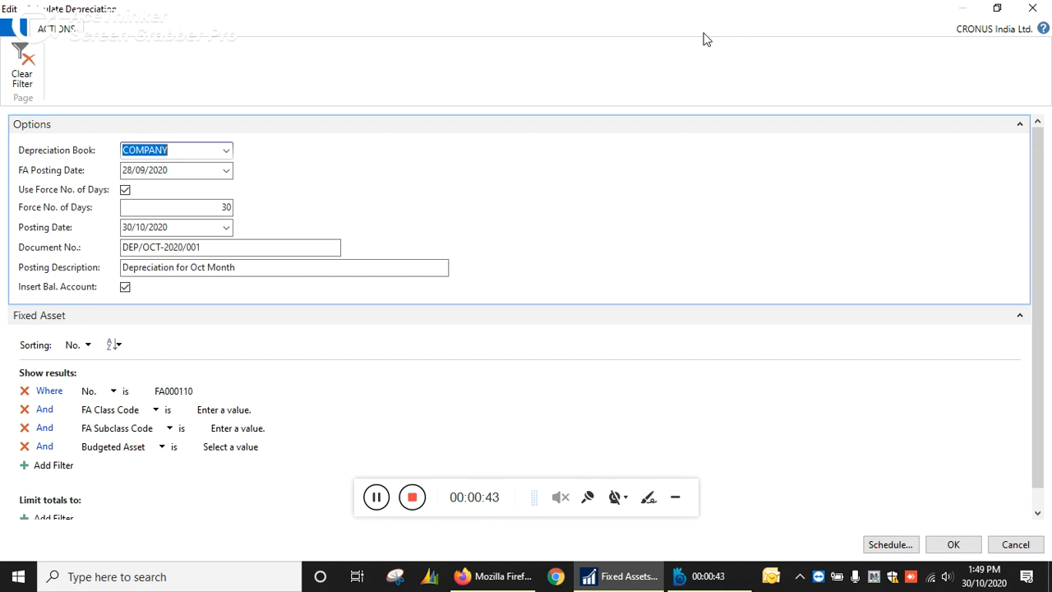
mouse_move(560, 89)
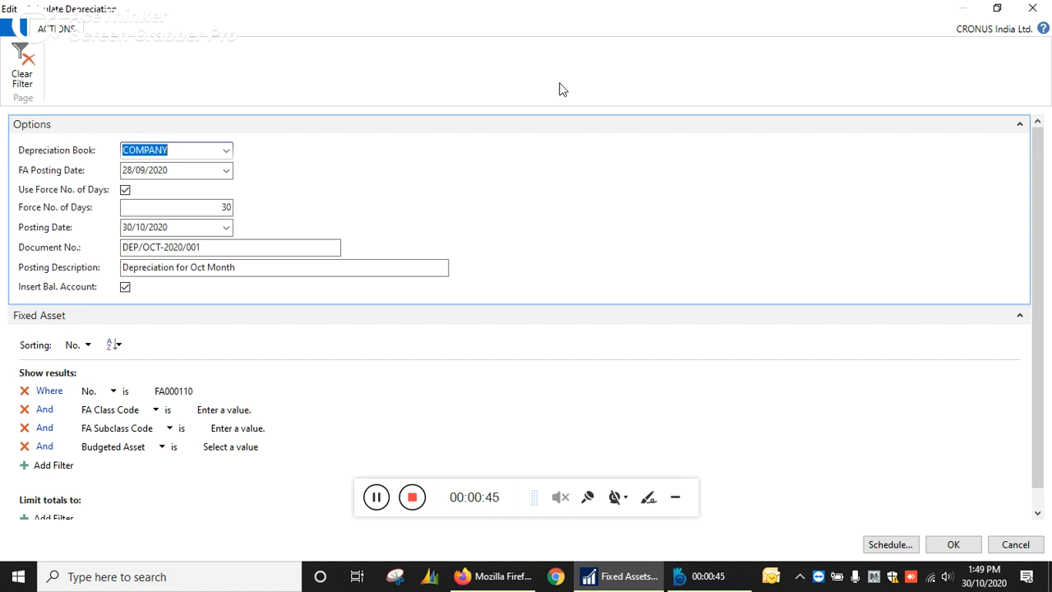
Set FA Posting Date to today (30/10/2020) and Force No. of Days to 30
left_click(226, 150)
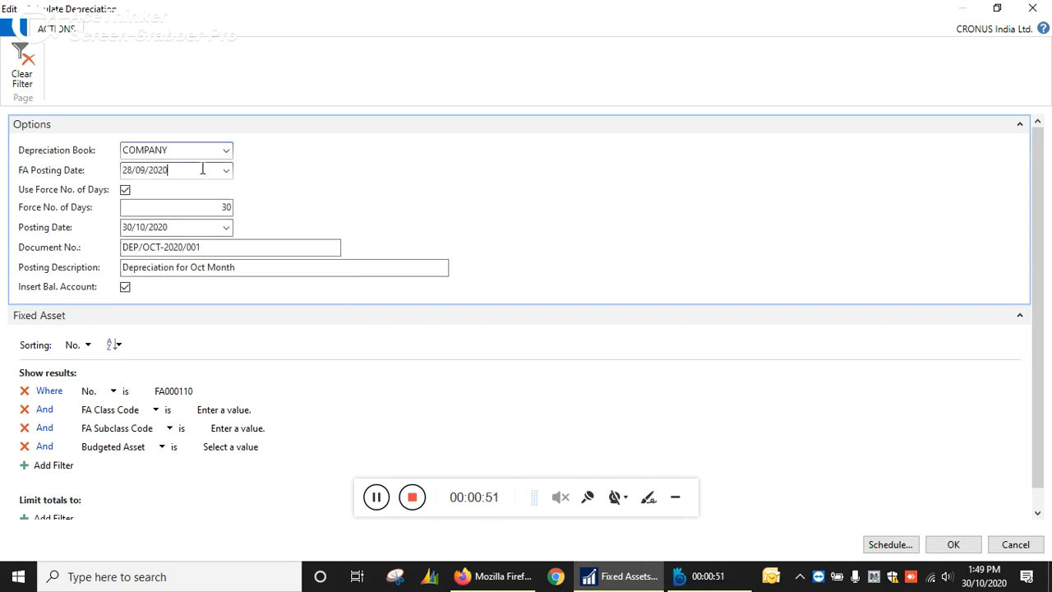
type("t")
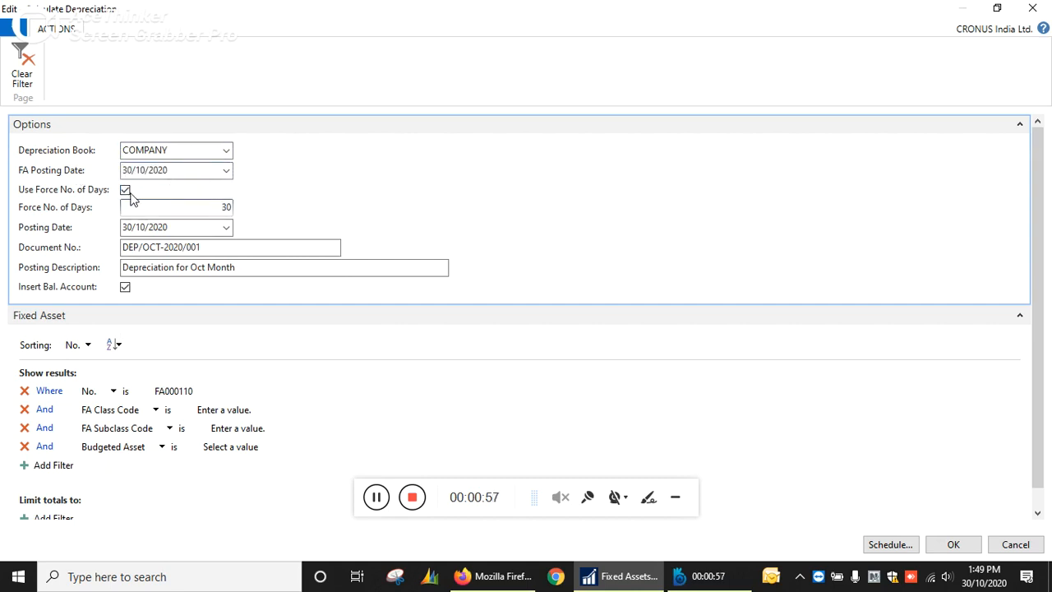
left_click(125, 189)
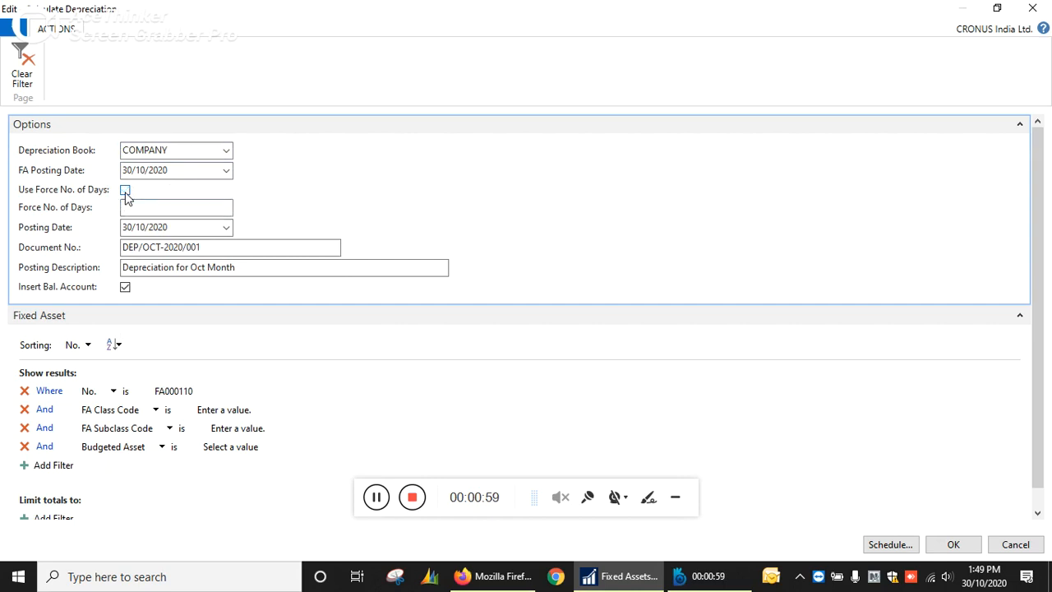
left_click(125, 190)
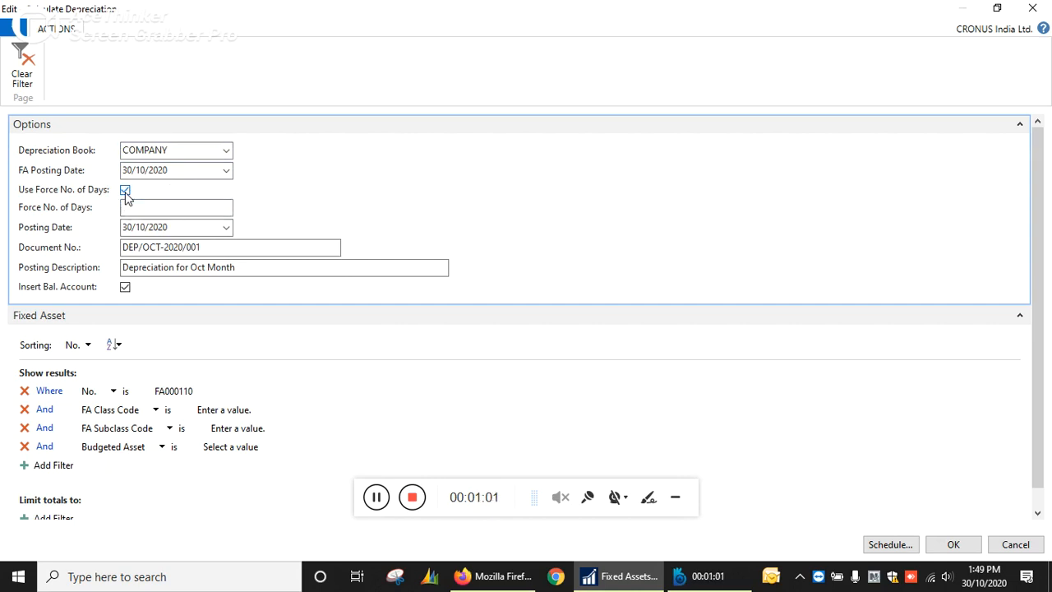
left_click(176, 207)
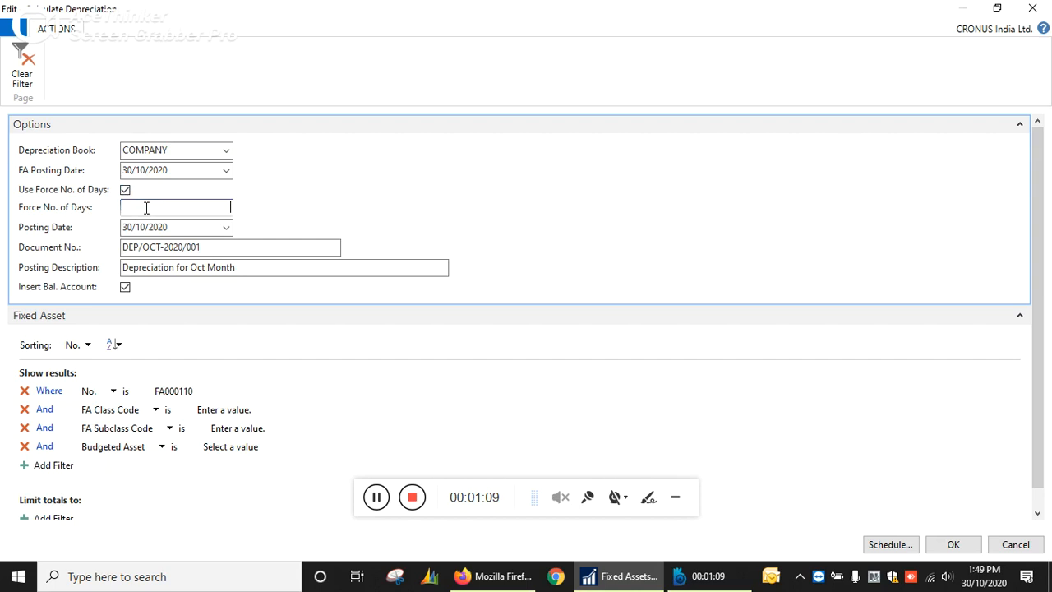
type("30")
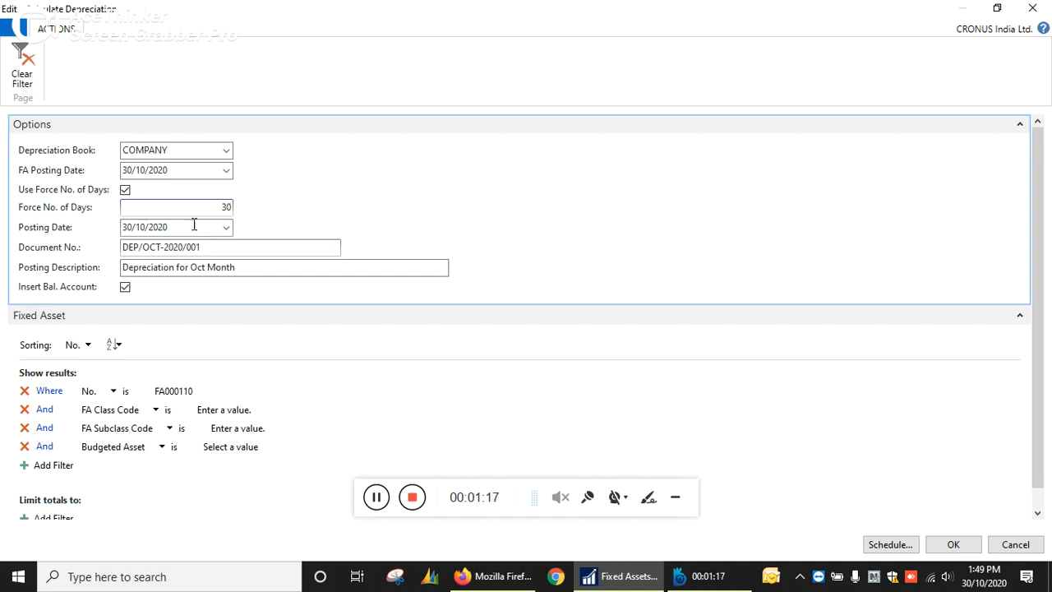
left_click(165, 227)
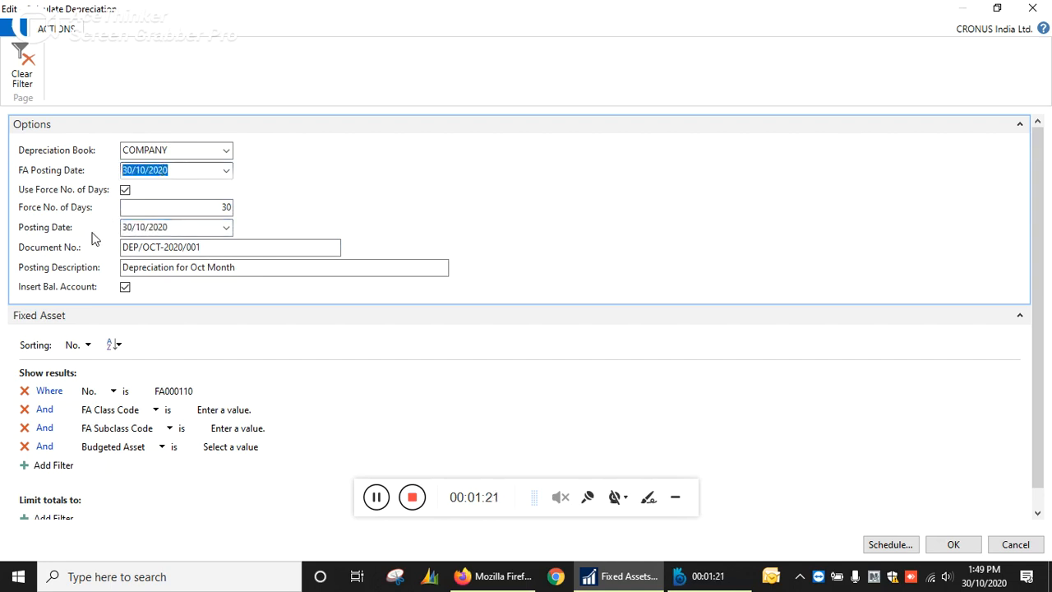
left_click(164, 226)
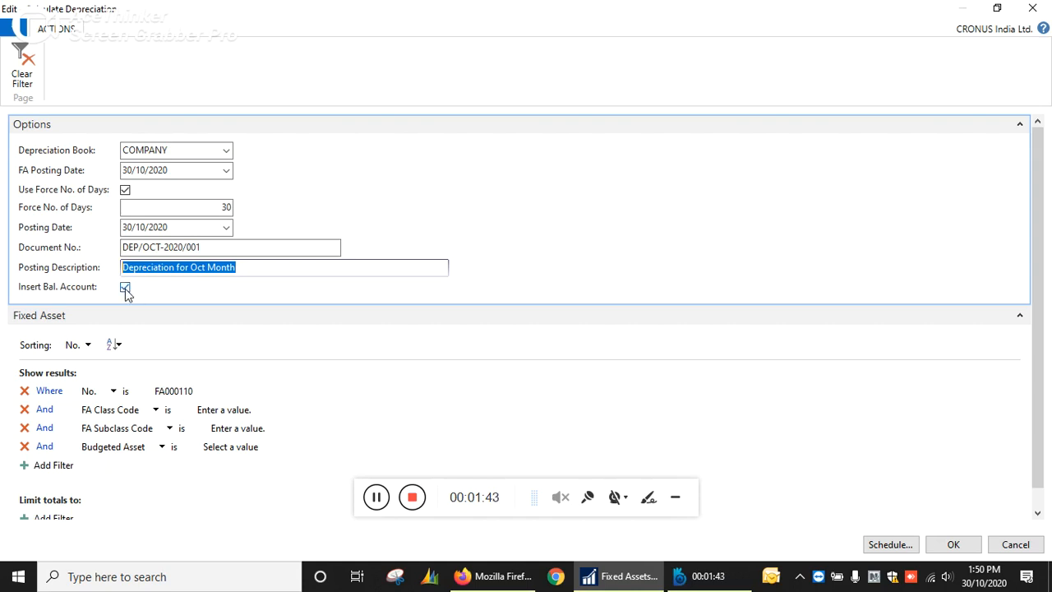
left_click(125, 288)
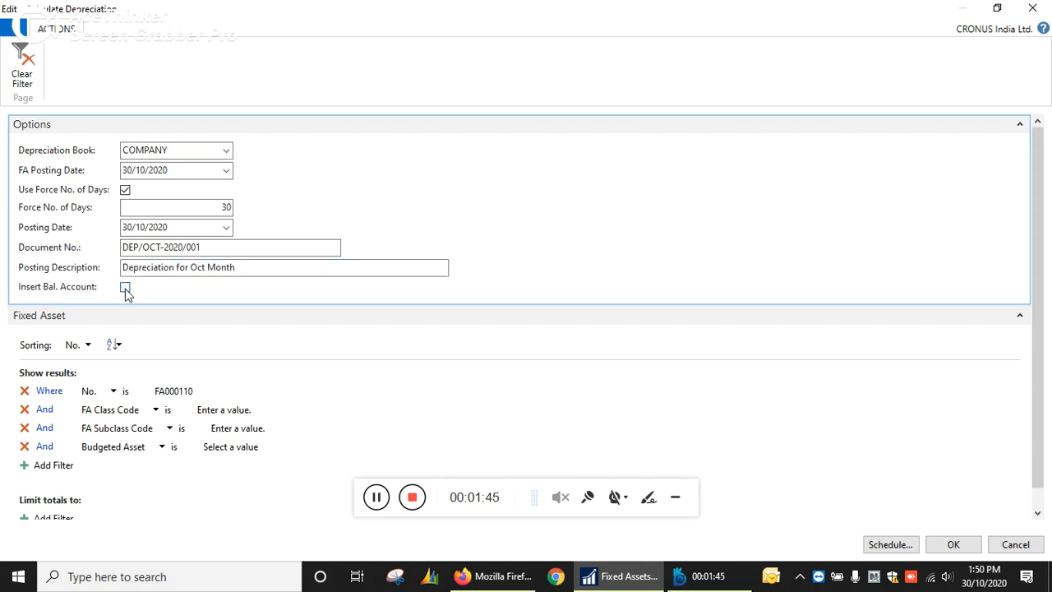
left_click(125, 287)
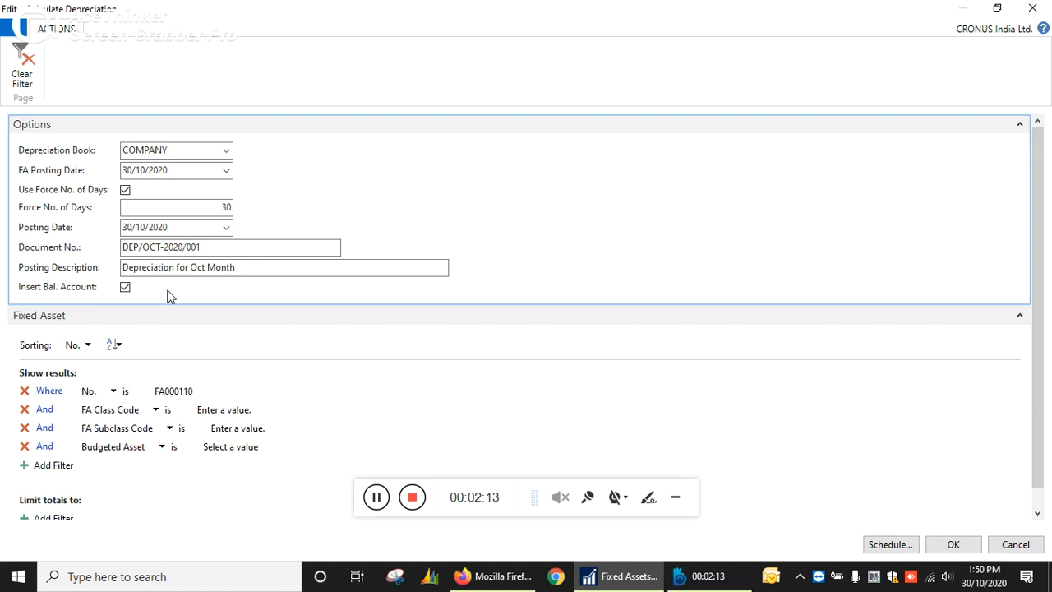
Confirm the No. filter FA000110 and run Calculate Depreciation with OK
left_click(173, 391)
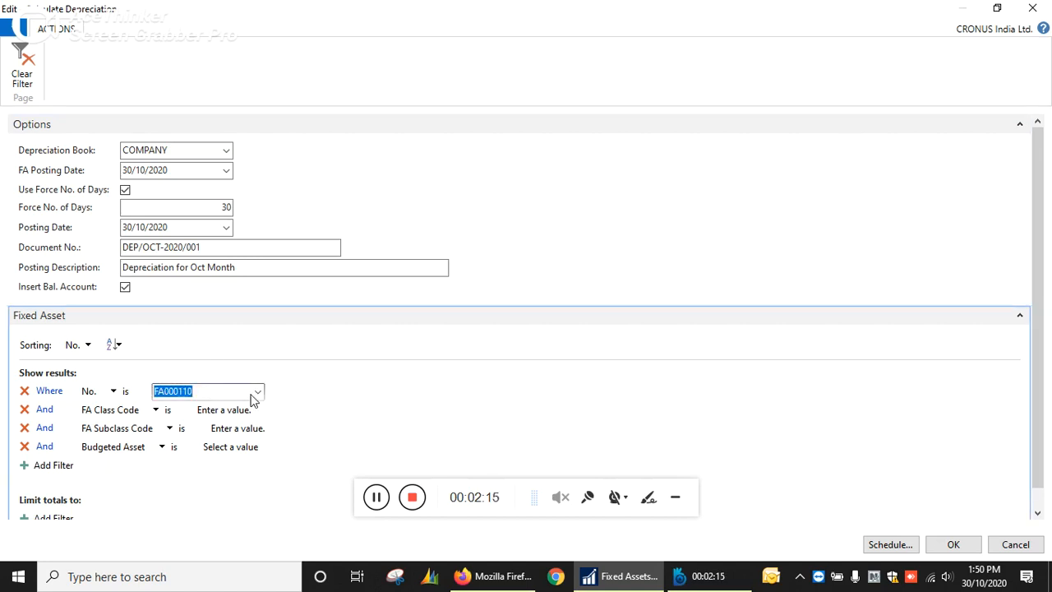
left_click(259, 391)
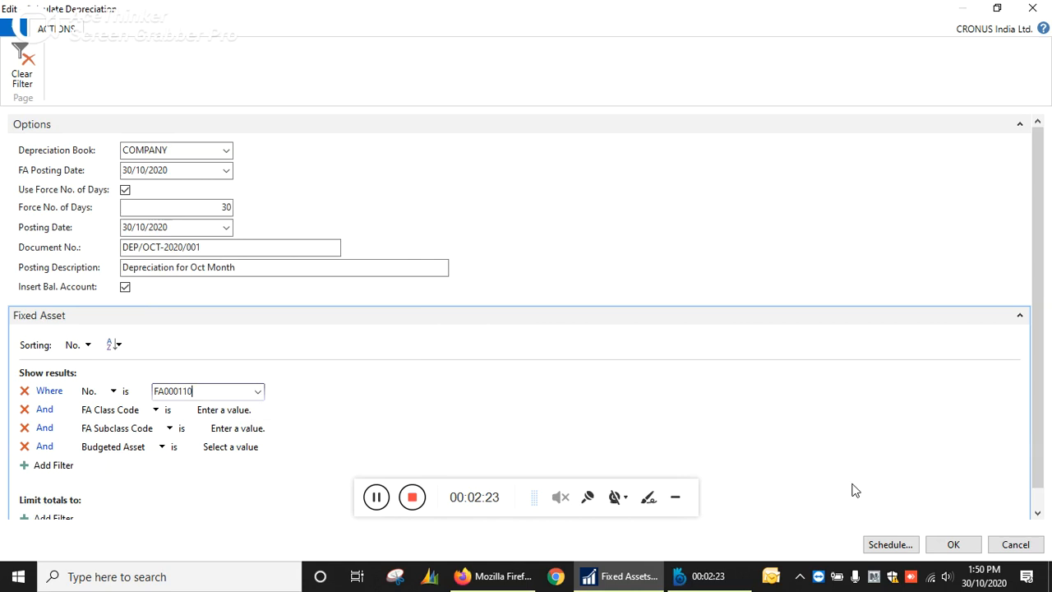
left_click(955, 543)
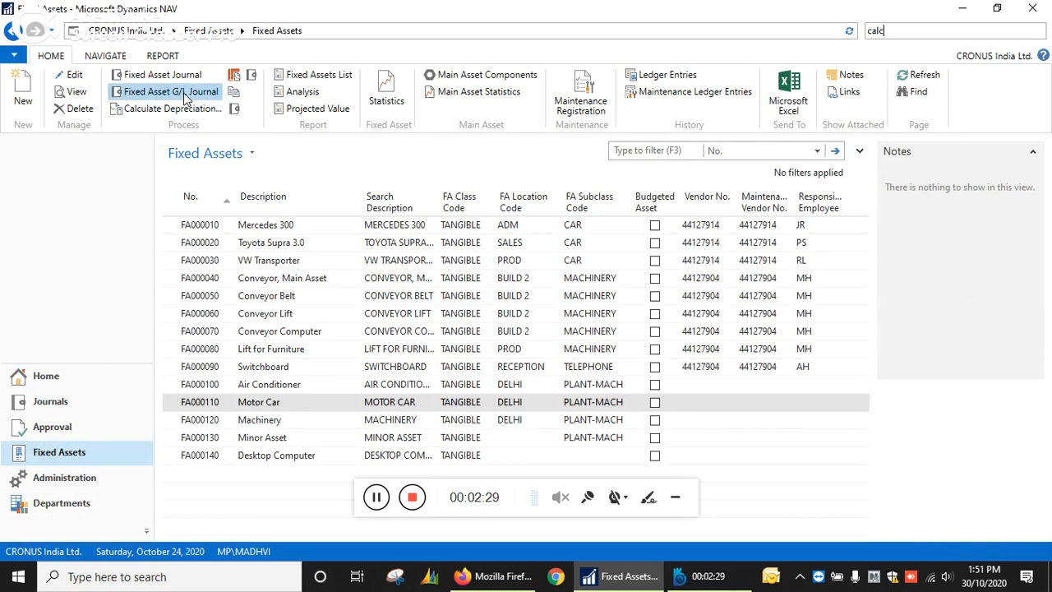
Open the Fixed Asset G/L Journal maximized and sort its lines by Amount
left_click(170, 91)
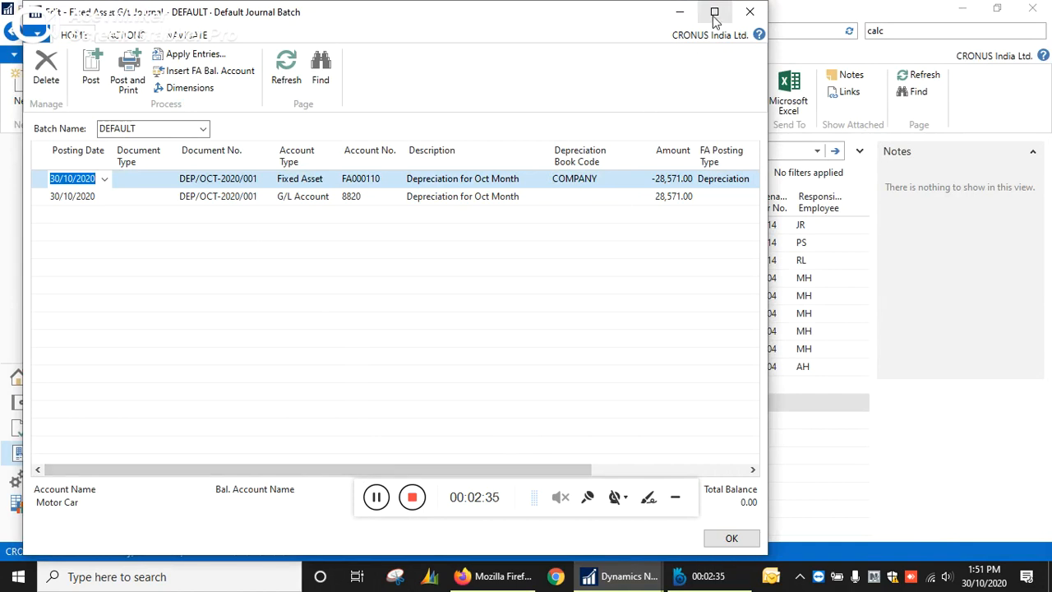
left_click(714, 10)
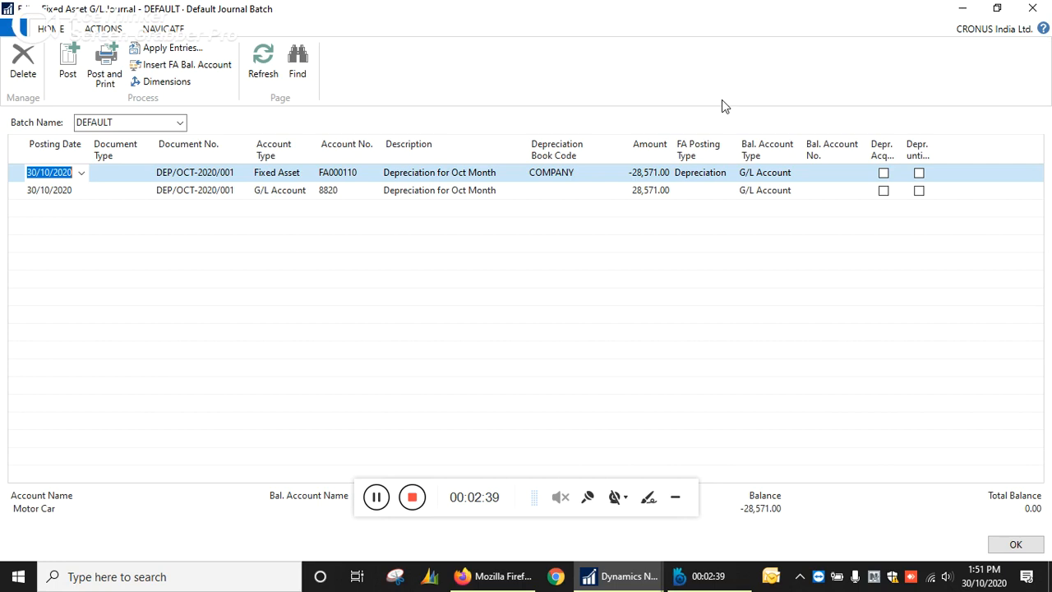
mouse_move(655, 175)
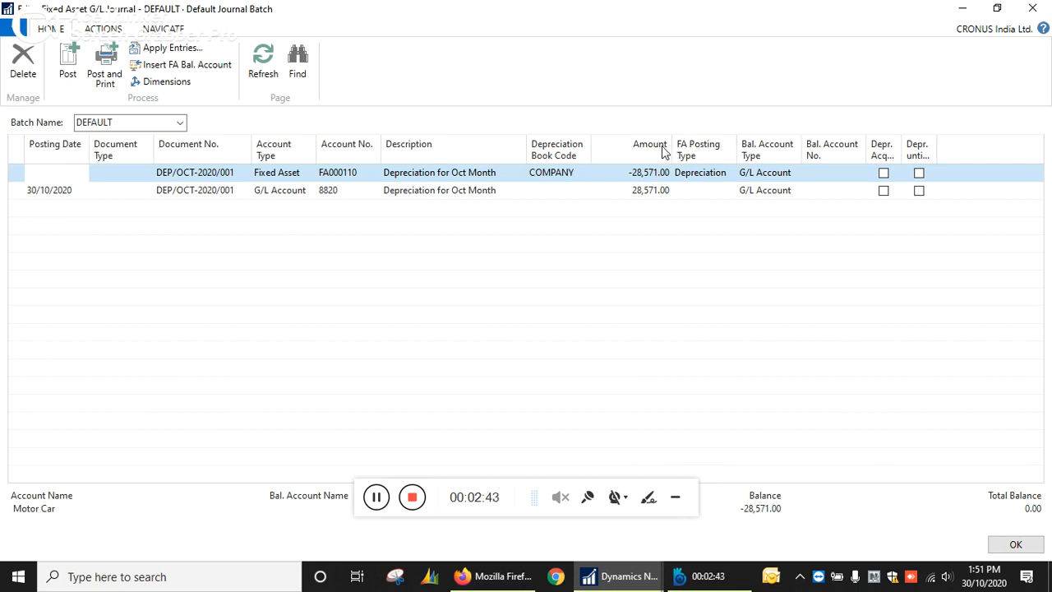
left_click(51, 175)
type("30/10/2020")
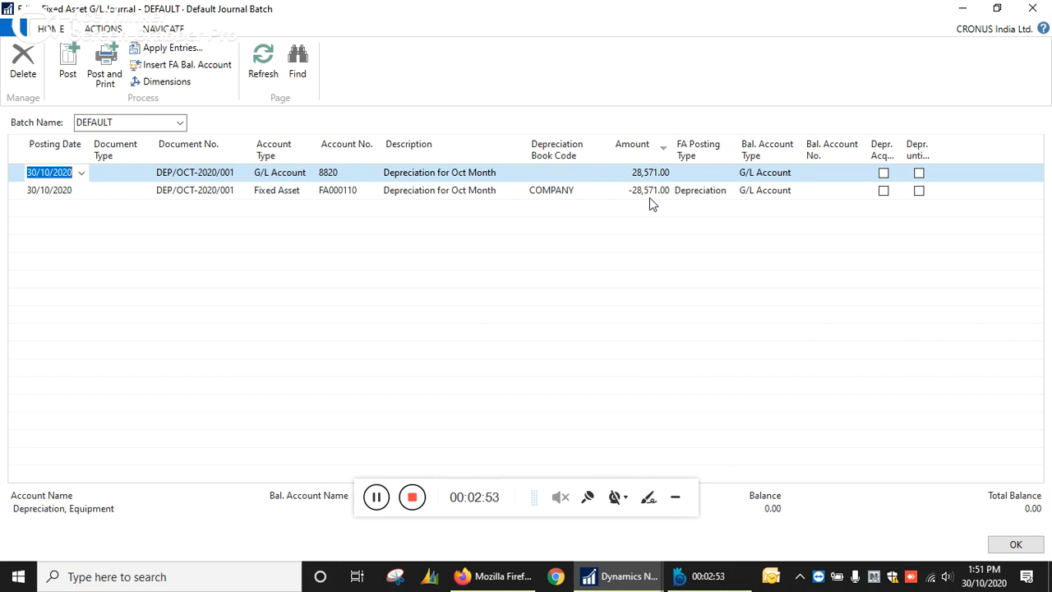
mouse_move(130, 79)
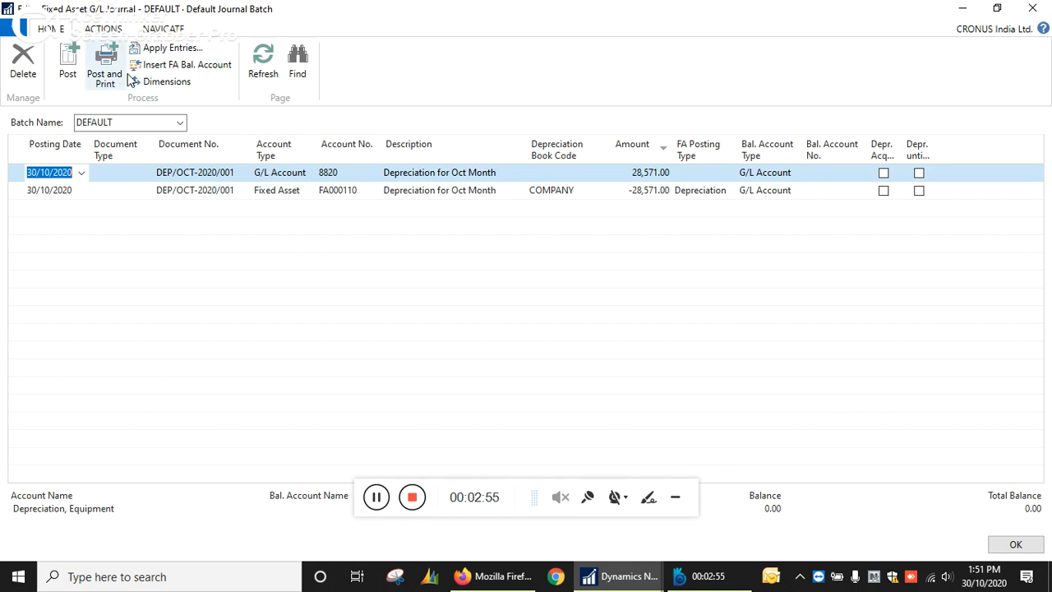
mouse_move(64, 55)
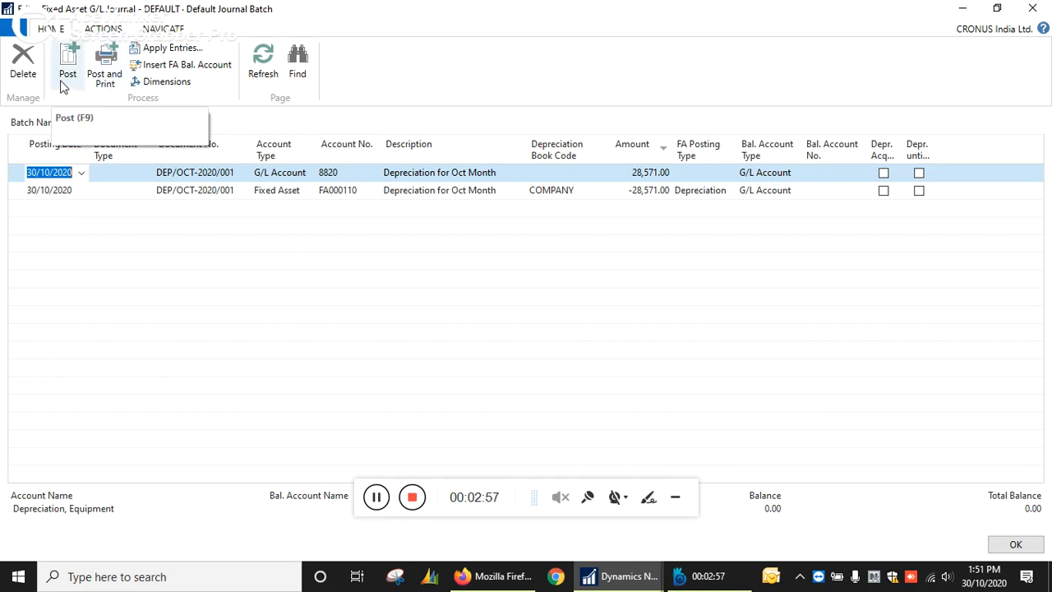